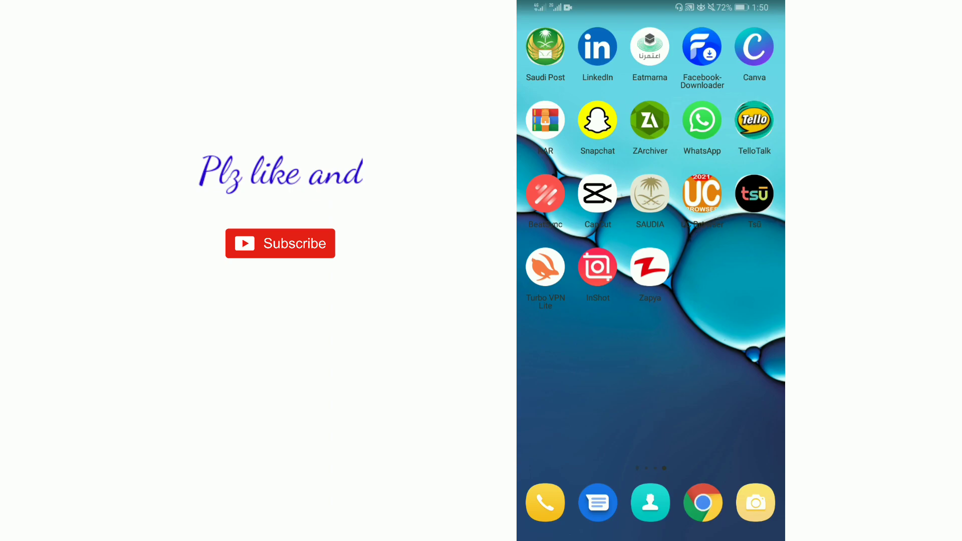
Launch CapCut from the home screen to reach its empty projects start page
click(597, 193)
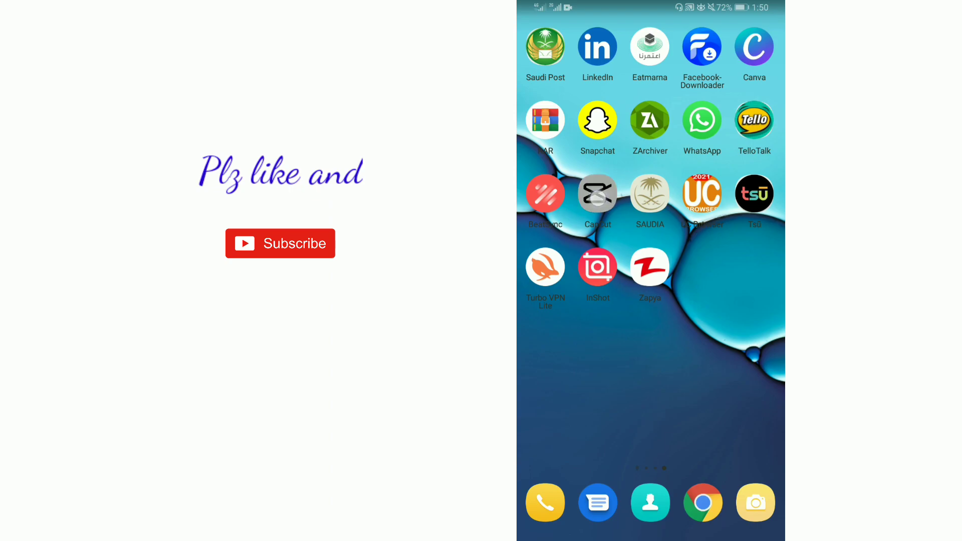
click(597, 193)
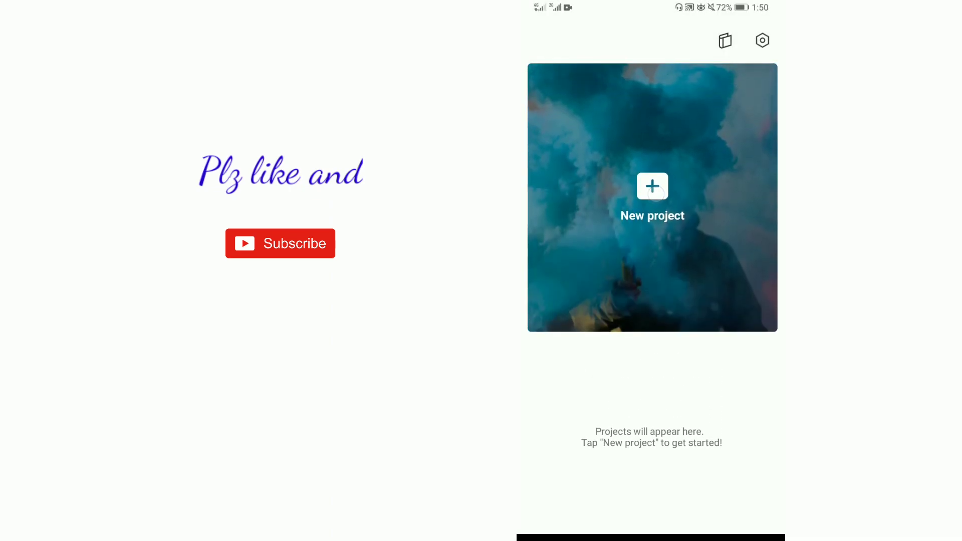
Create a new project with the 26-second bungee-jumping clip loaded in the timeline
click(651, 196)
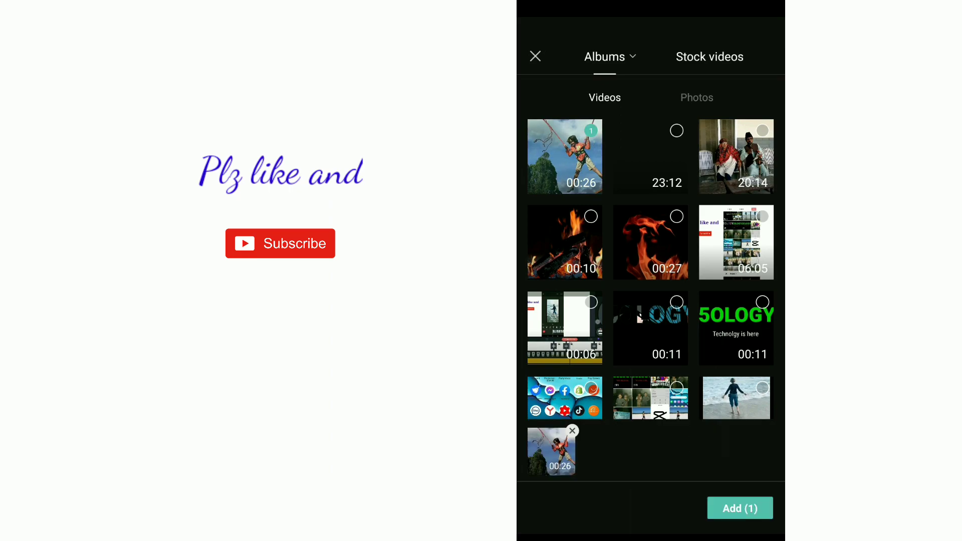
click(739, 508)
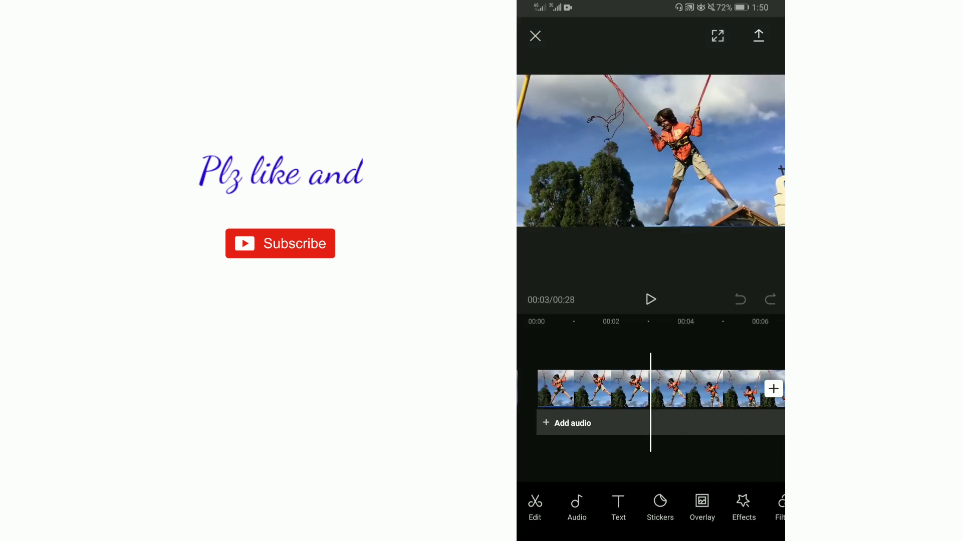
Add a 'Nice video' text caption over the clip and bring up the export settings
click(618, 507)
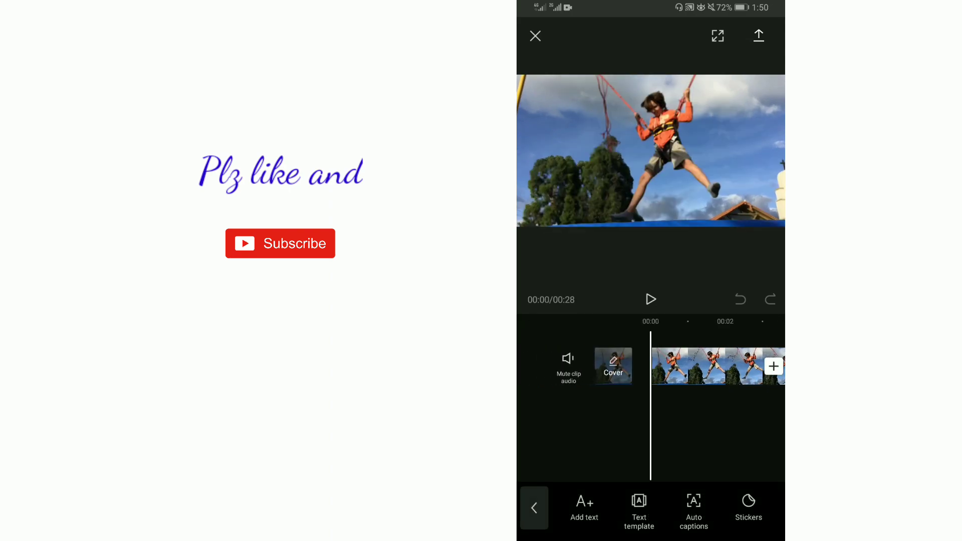
click(583, 510)
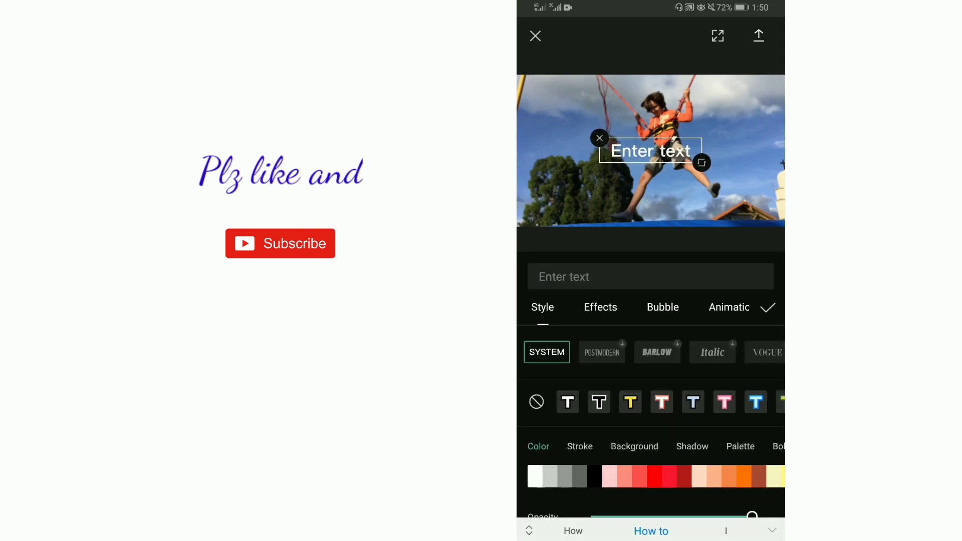
text(Nice video)
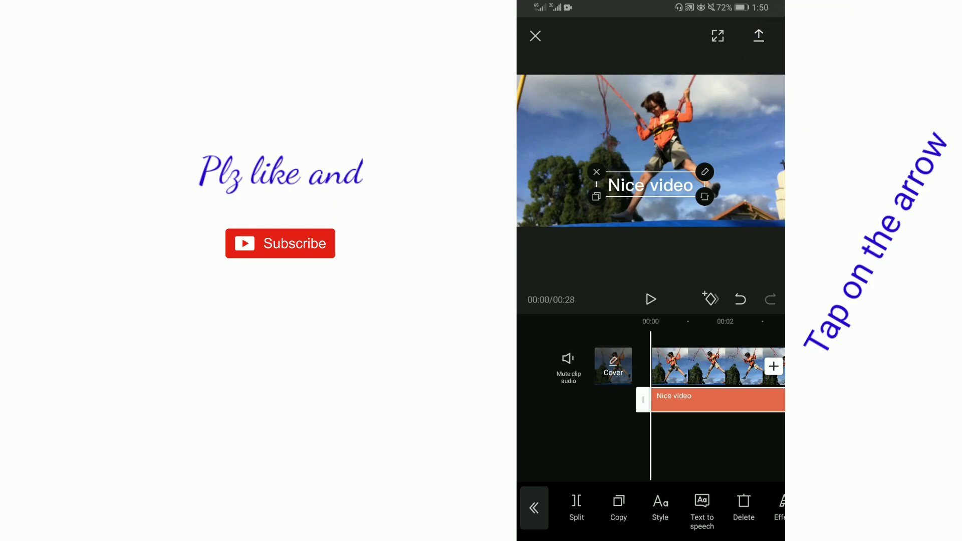
click(758, 35)
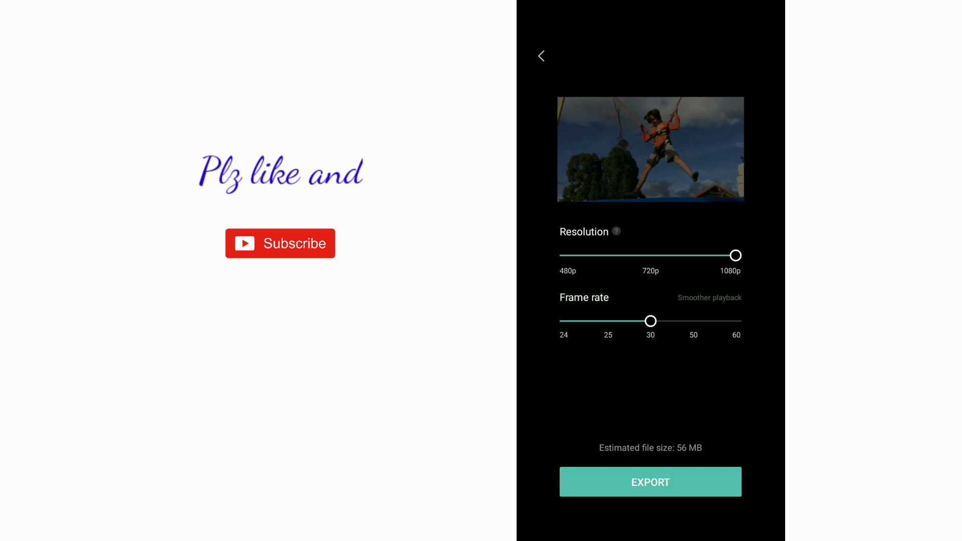
Export the captioned video as MP4 at 1080p and 30 fps
click(649, 482)
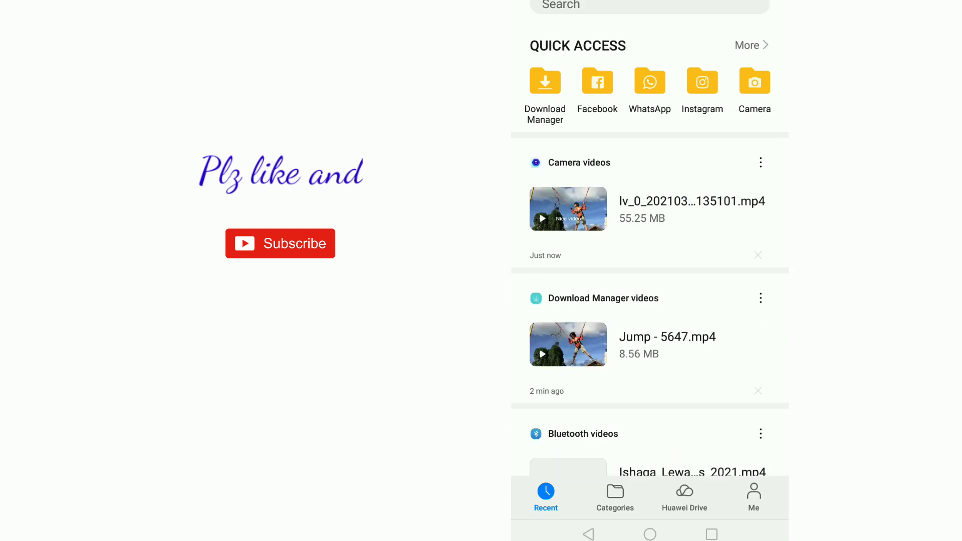
Play the newly exported lv_0 MP4 from Recent Camera videos in Files
click(567, 209)
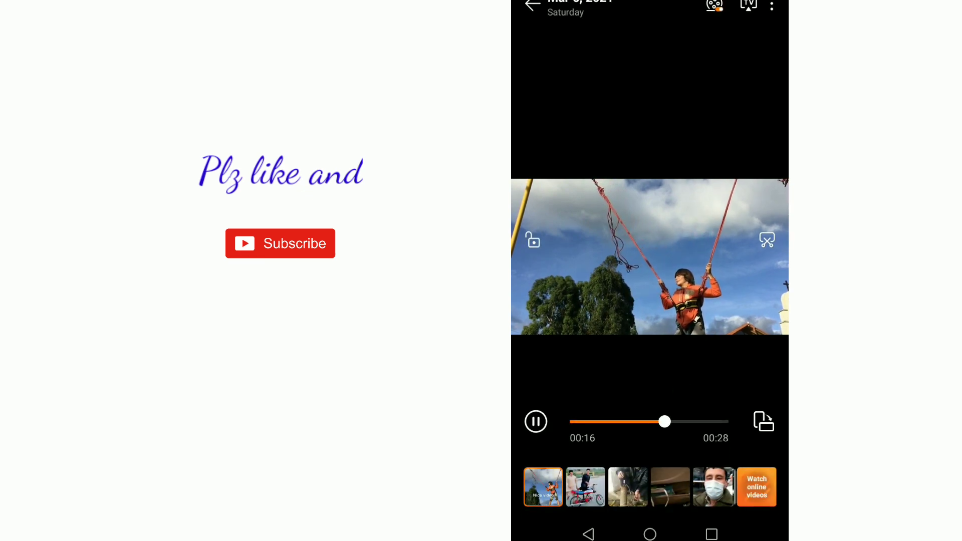